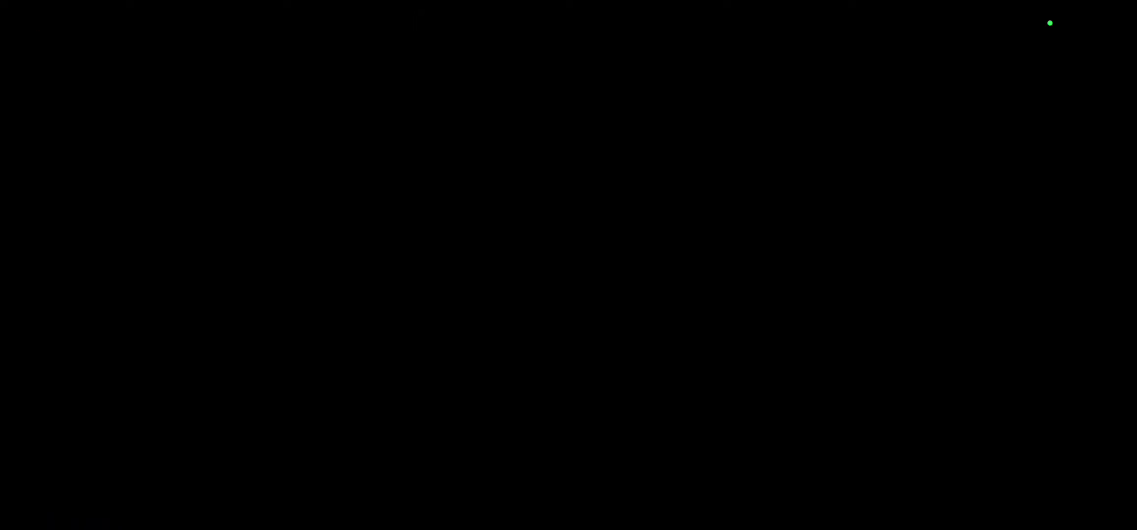
Hide the playback controls so 'Baby Bottle' keeps playing with only subtitles visible.
{"action": "left_click", "coordinate": [569, 264]}
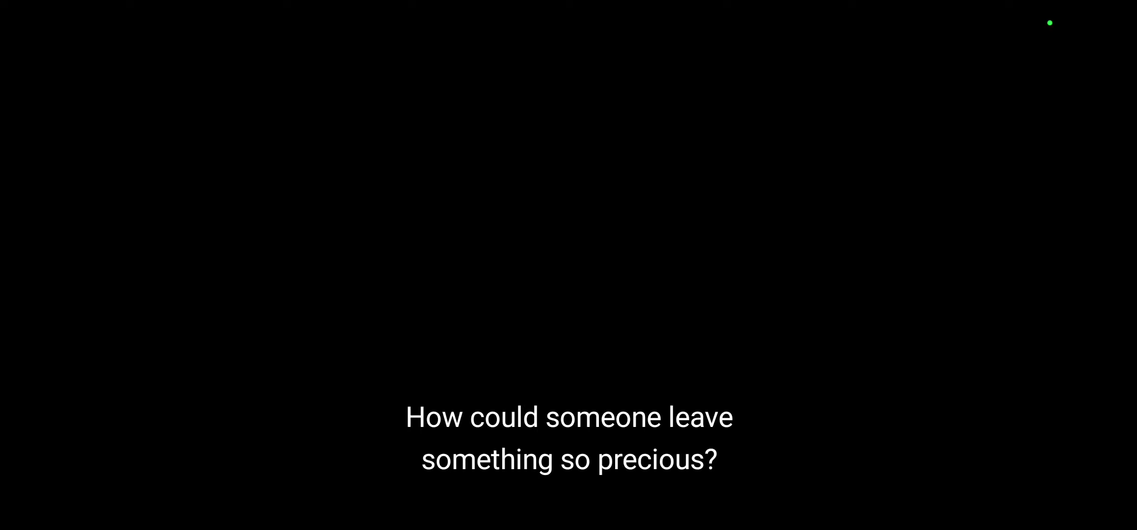
{"action": "left_click", "coordinate": [568, 261]}
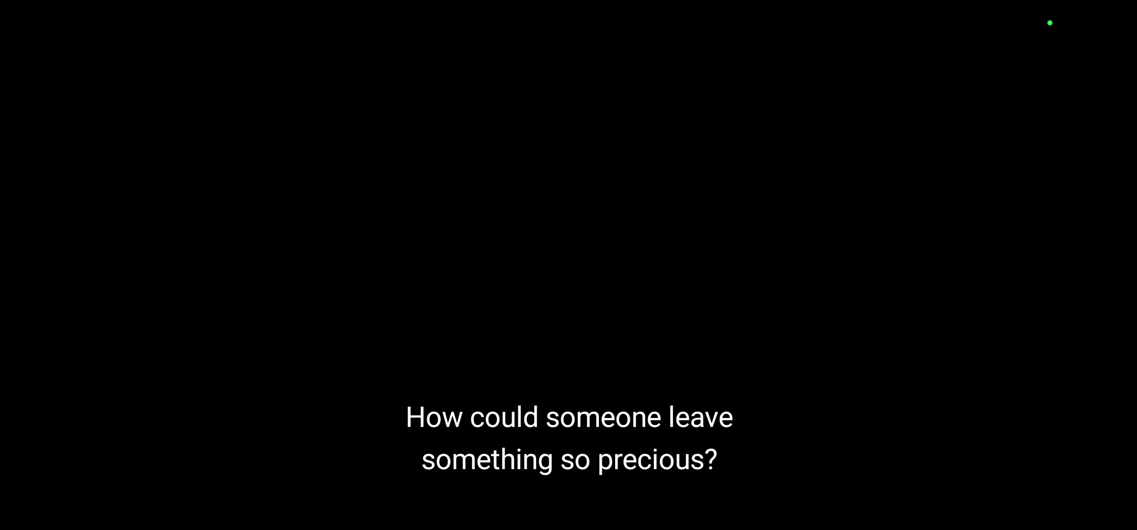
{"action": "left_click", "coordinate": [568, 265]}
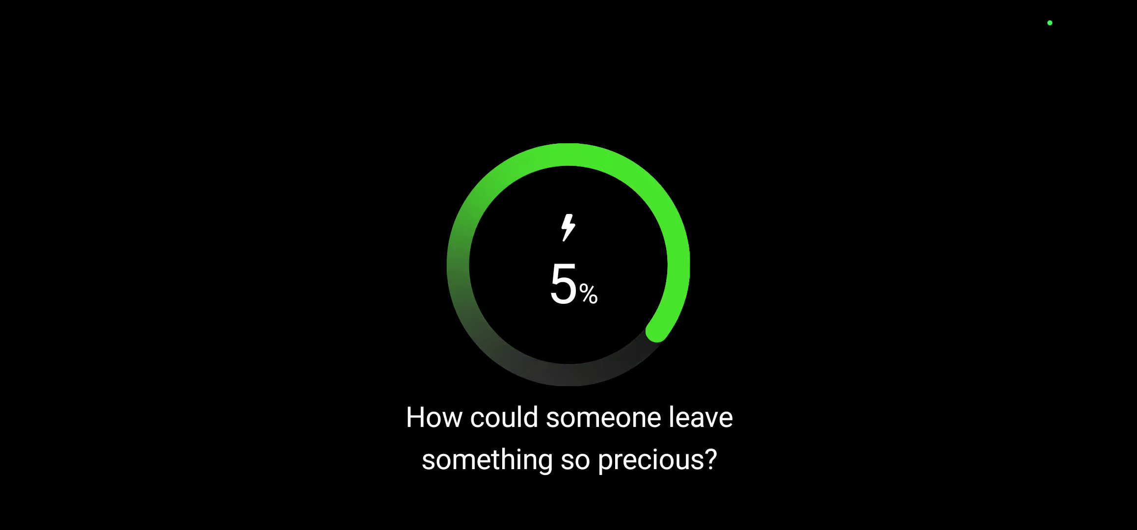
{"action": "left_click", "coordinate": [568, 265]}
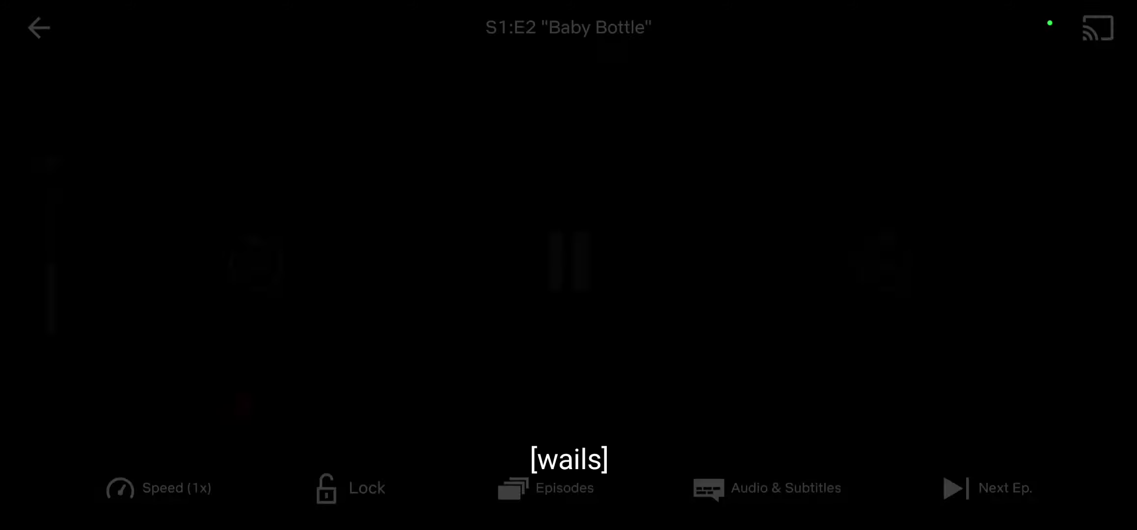
{"action": "left_click", "coordinate": [569, 263]}
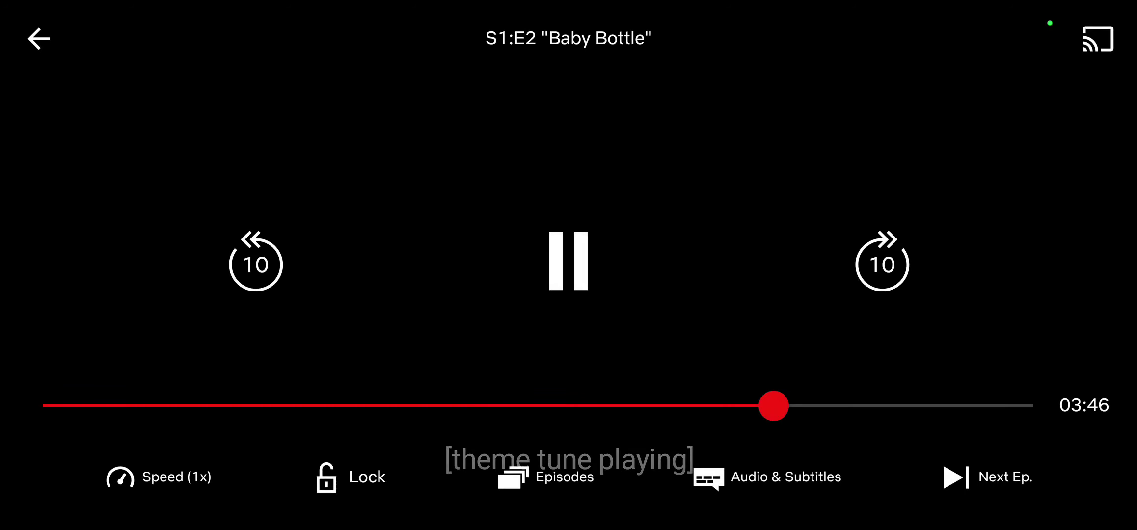
{"action": "left_click", "coordinate": [568, 261]}
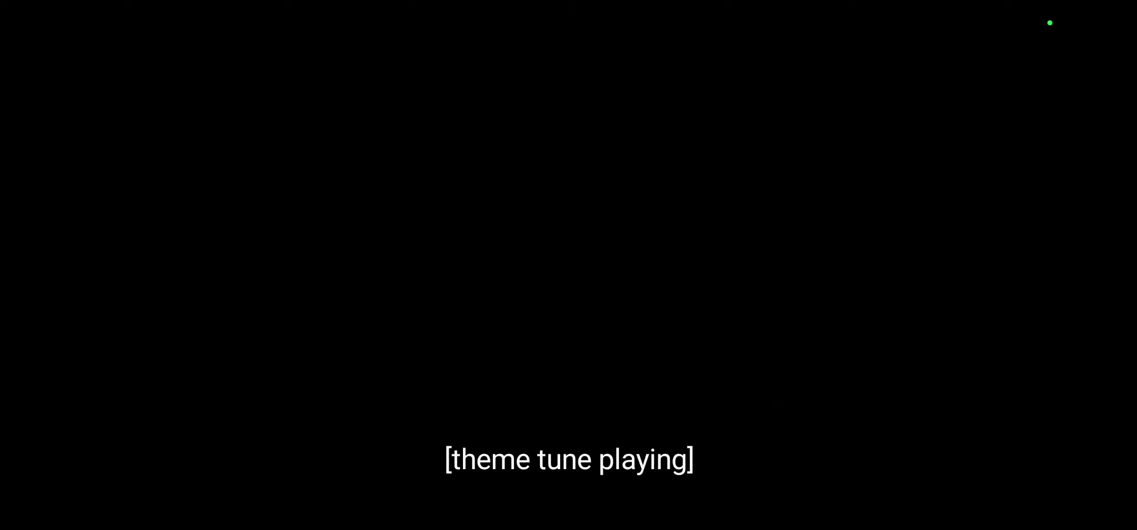